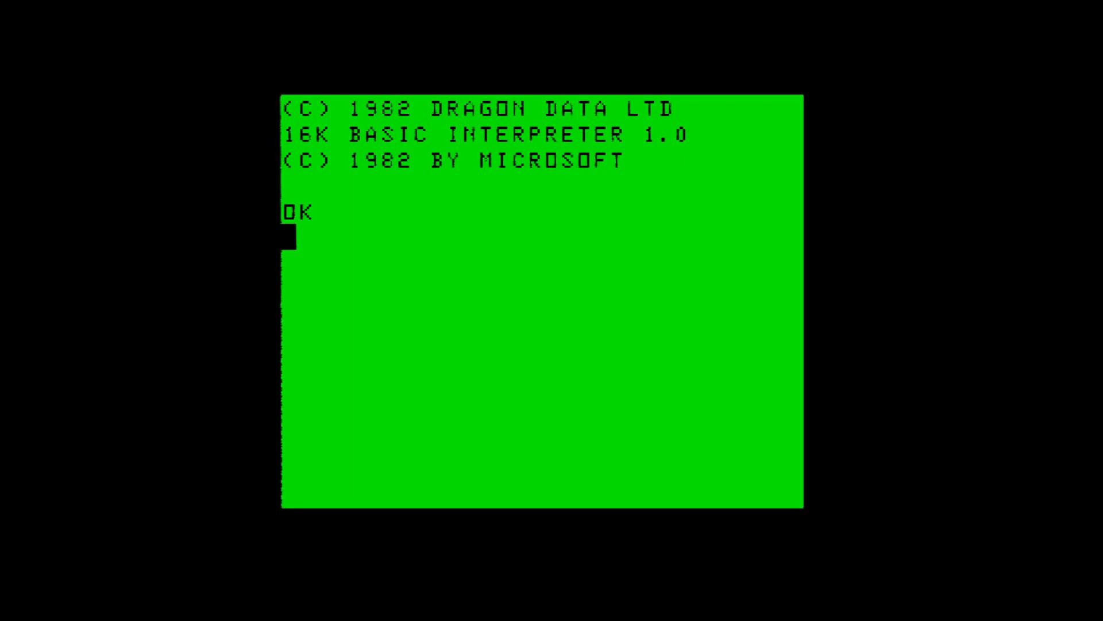
# - Query free memory with ?MEM (8487) and POKE 0 into address 3000
pyautogui.write('?MEM')
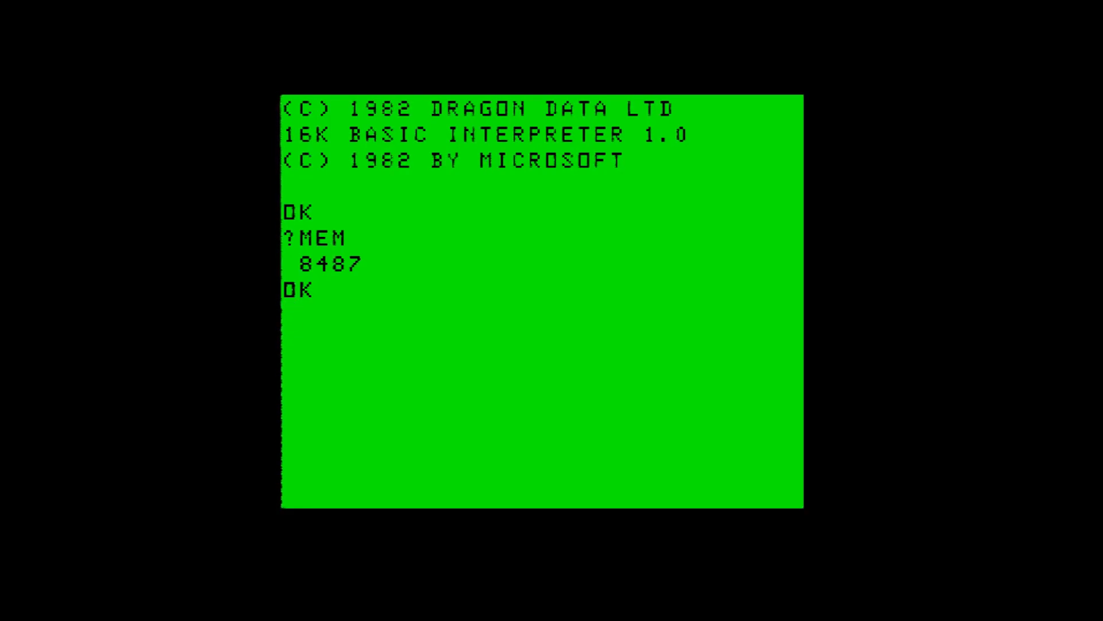
pyautogui.write('POKE')
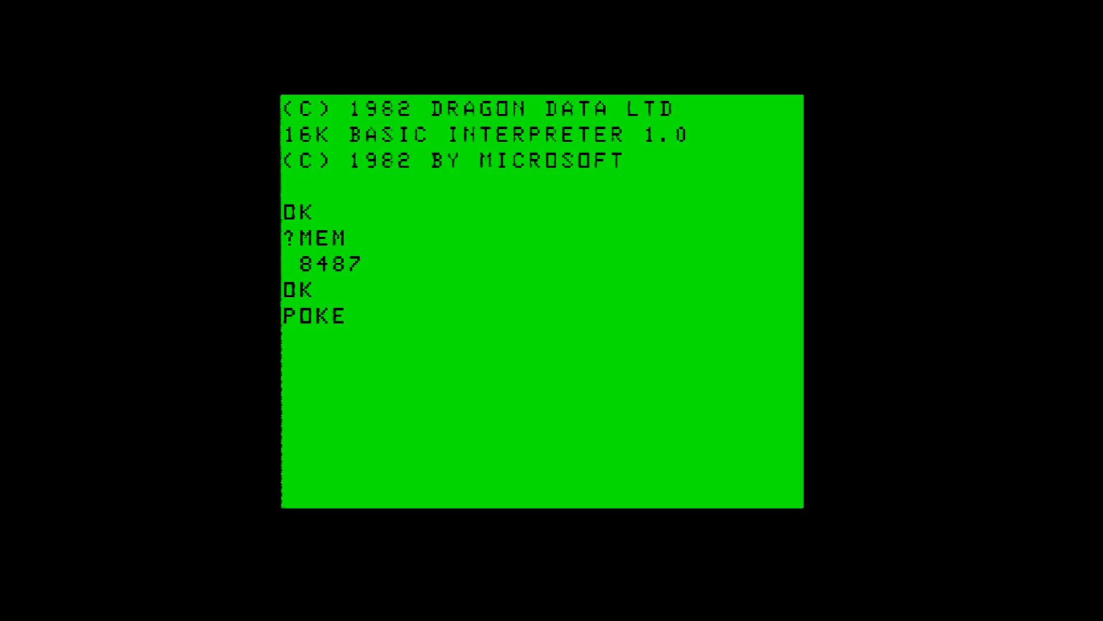
pyautogui.write('3')
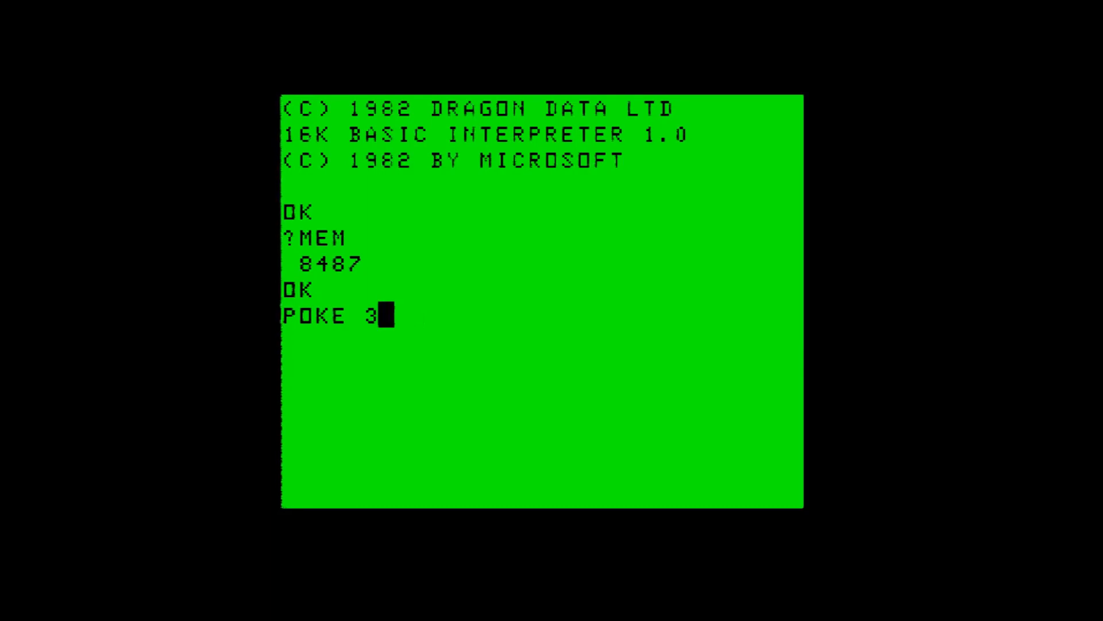
pyautogui.write('000')
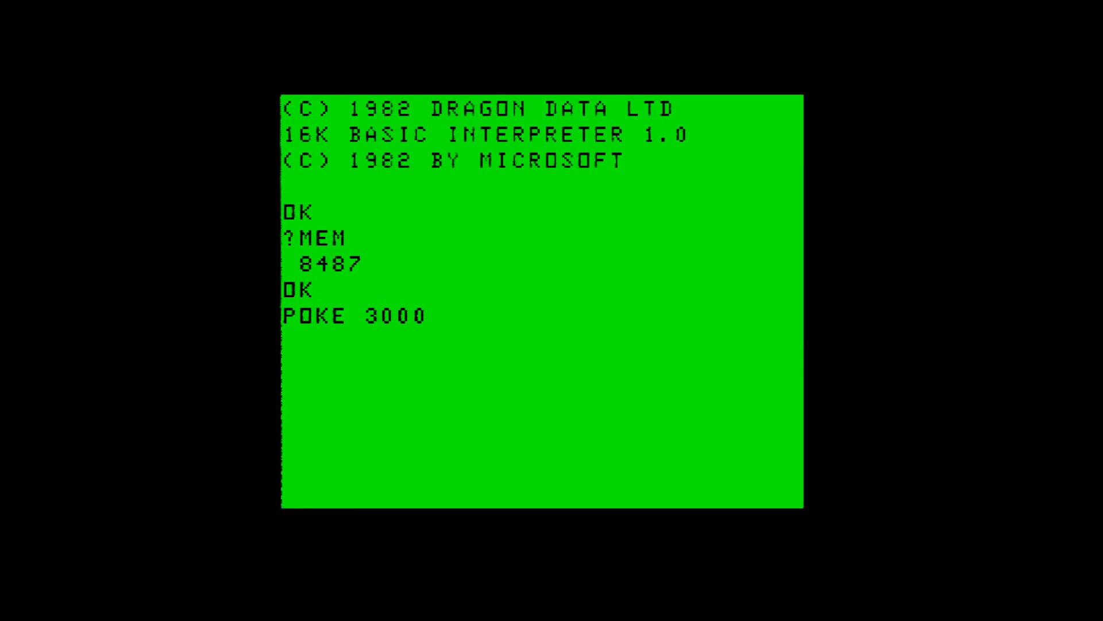
pyautogui.write(',0')
pyautogui.write('?PEEK')
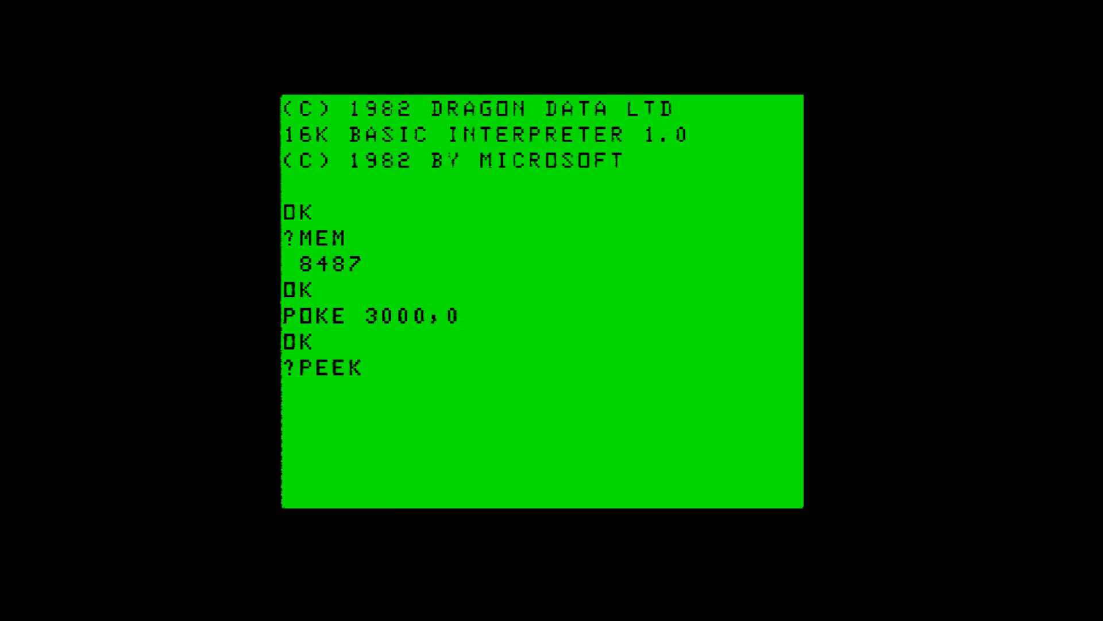
# - Read address 3000 back with ?PEEK(3000)
pyautogui.write('300')
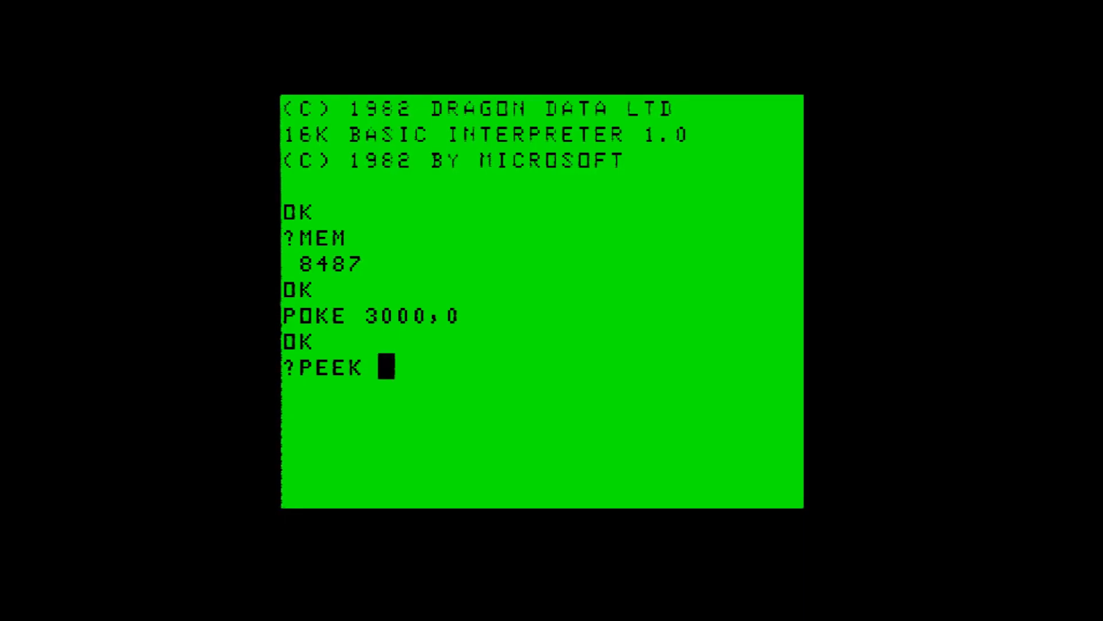
pyautogui.write('(')
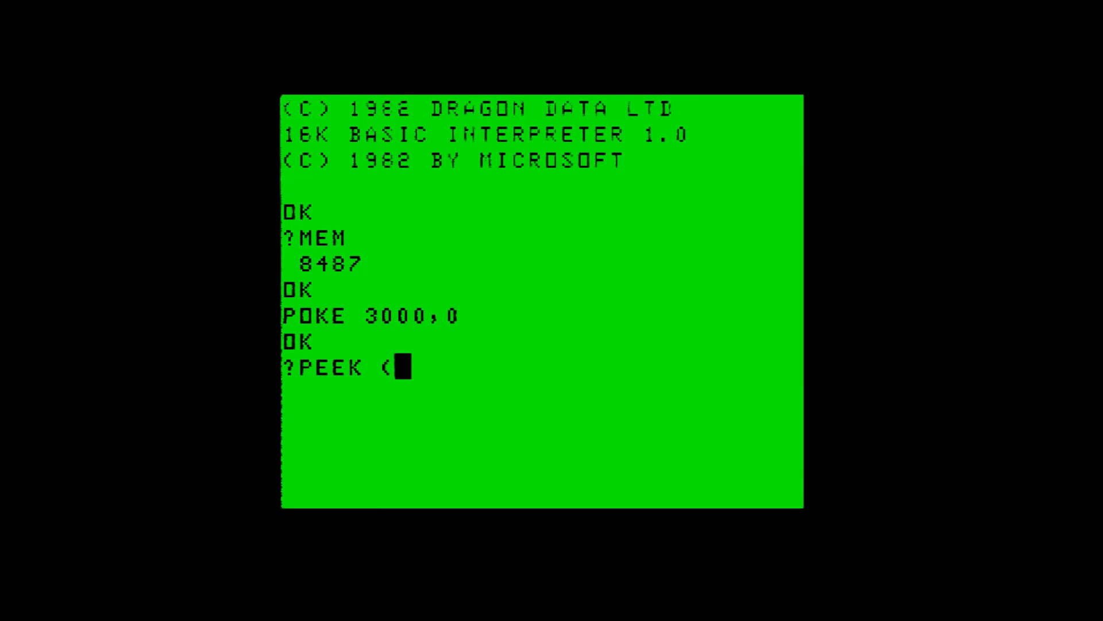
pyautogui.write('300')
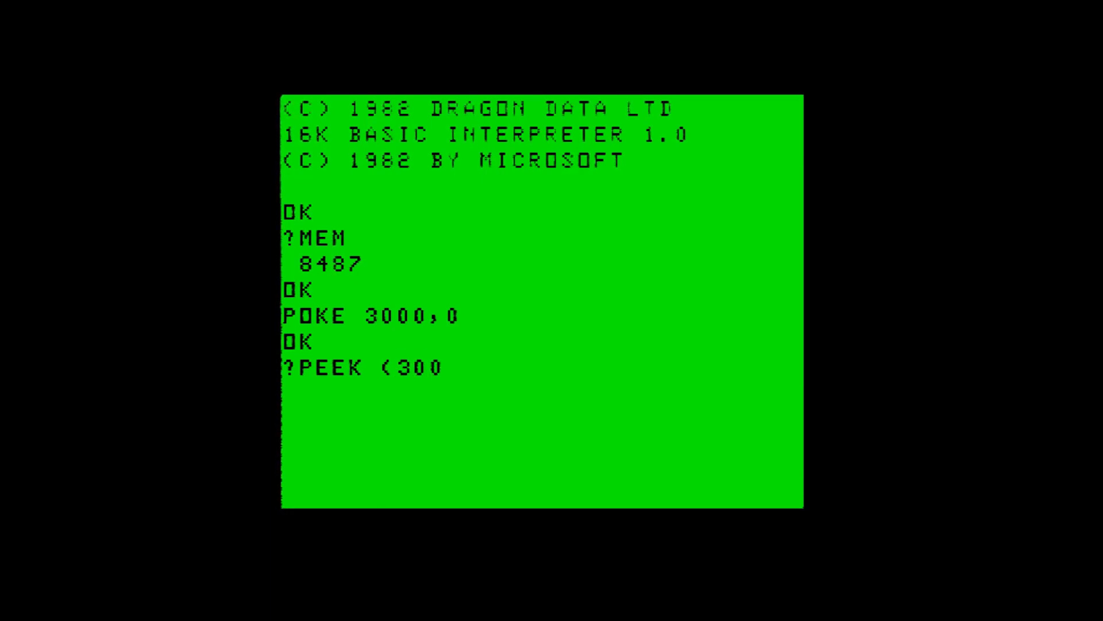
pyautogui.write('0)')
pyautogui.write('P')
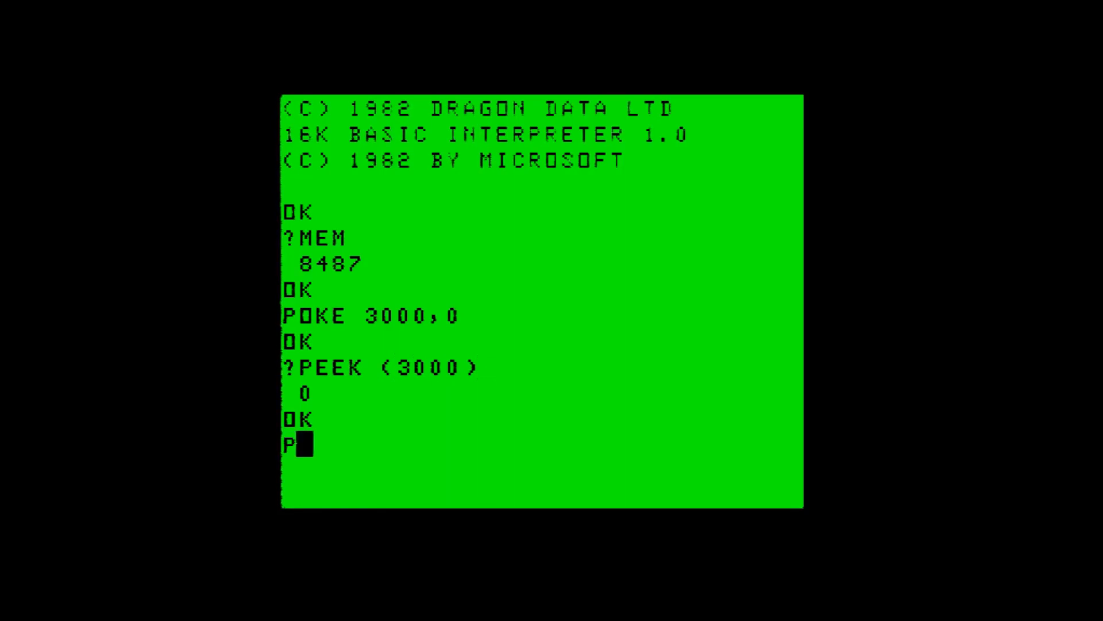
# - POKE 255 into address 3000 and begin reading it back with PEEK
pyautogui.write('OKE 3300')
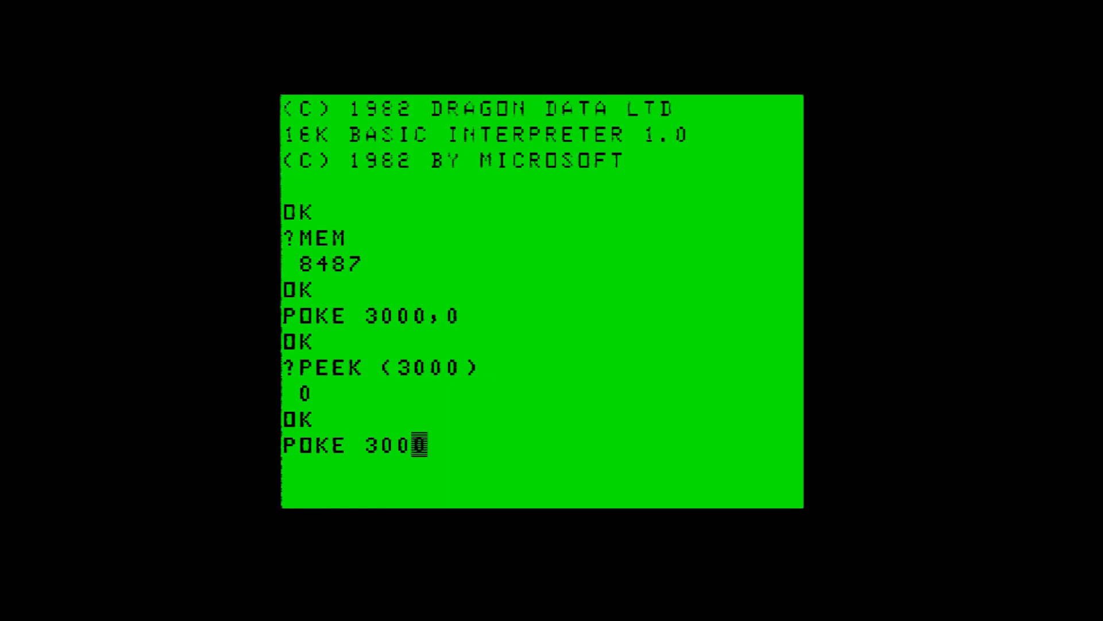
pyautogui.write('0,5')
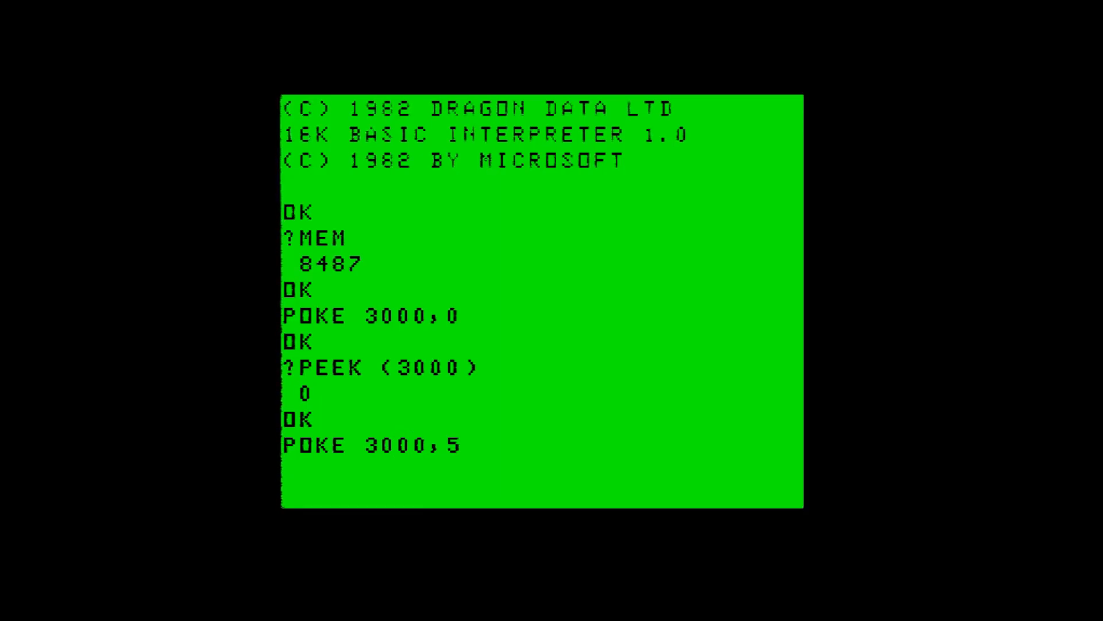
pyautogui.write('255')
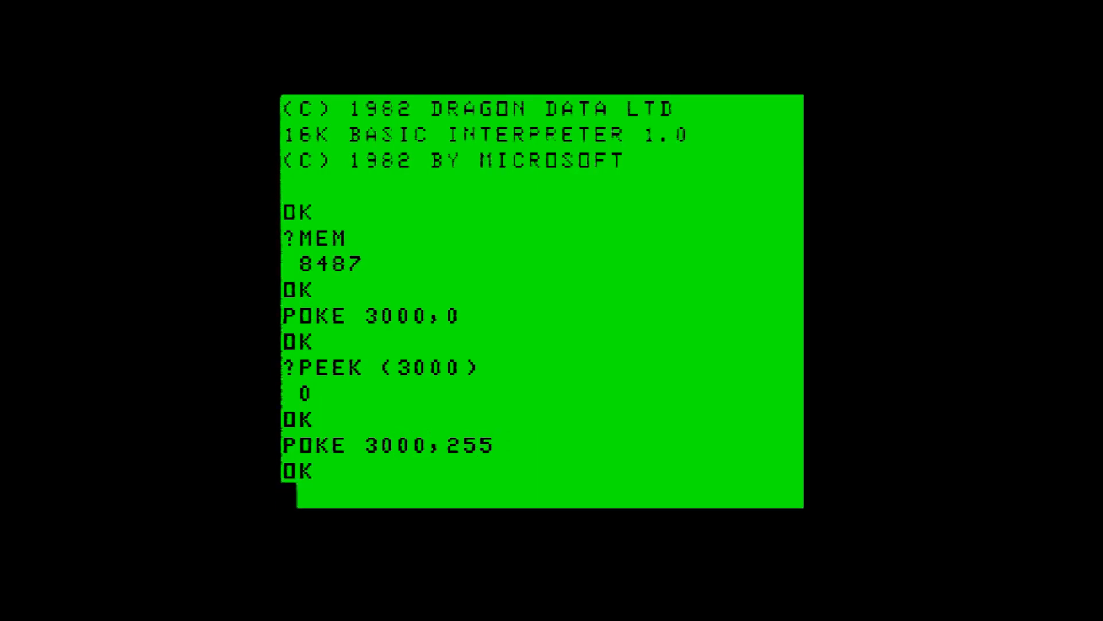
pyautogui.write('PEEK')
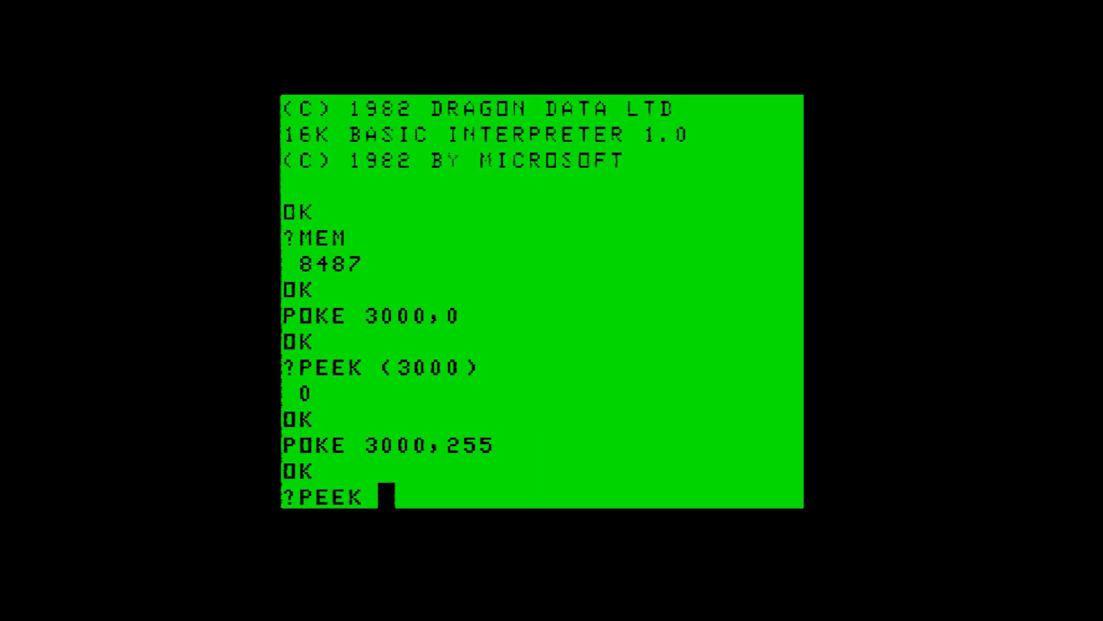
pyautogui.write('(3000')
pyautogui.write('PO')
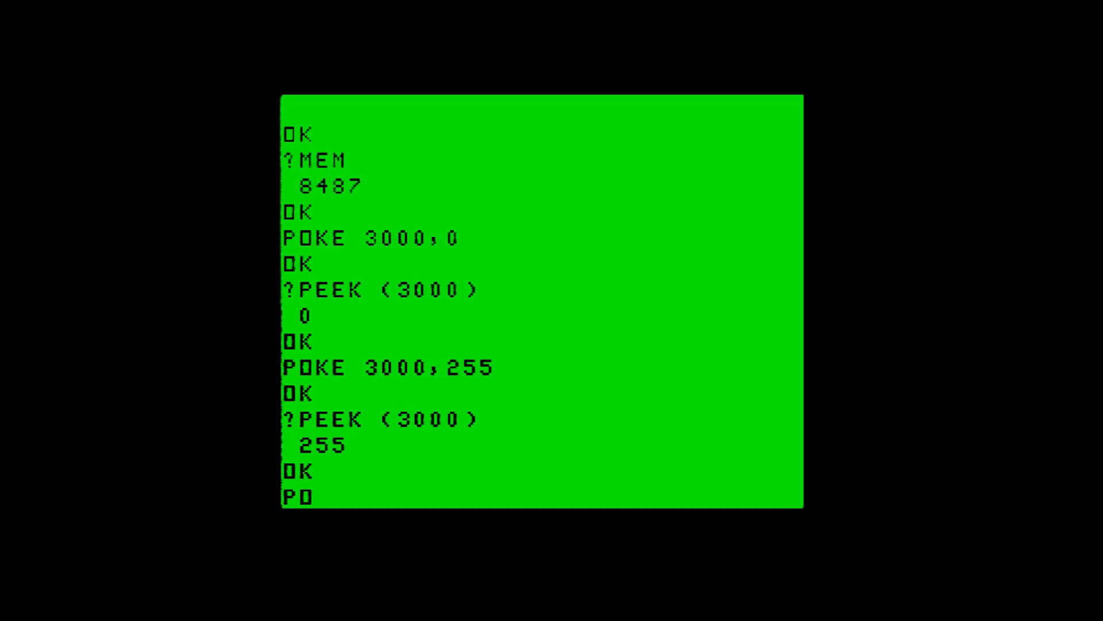
# - Read address 30000 with ?PEEK(30000), which returns 64 instead of 0
pyautogui.write('KE 30000,0')
pyautogui.write('?PEE')
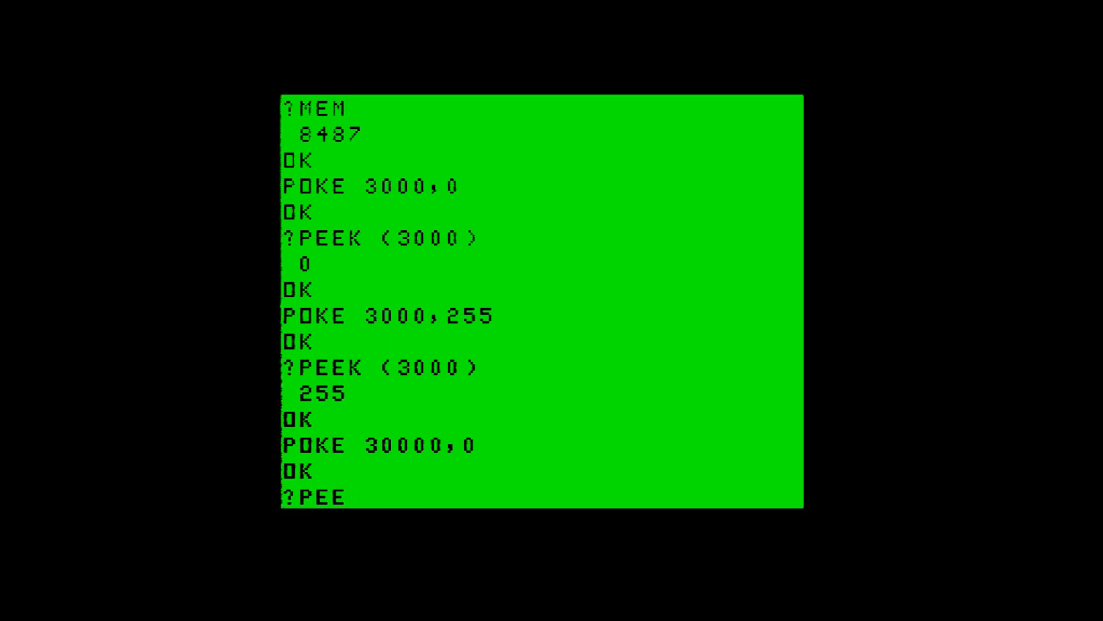
pyautogui.write('K')
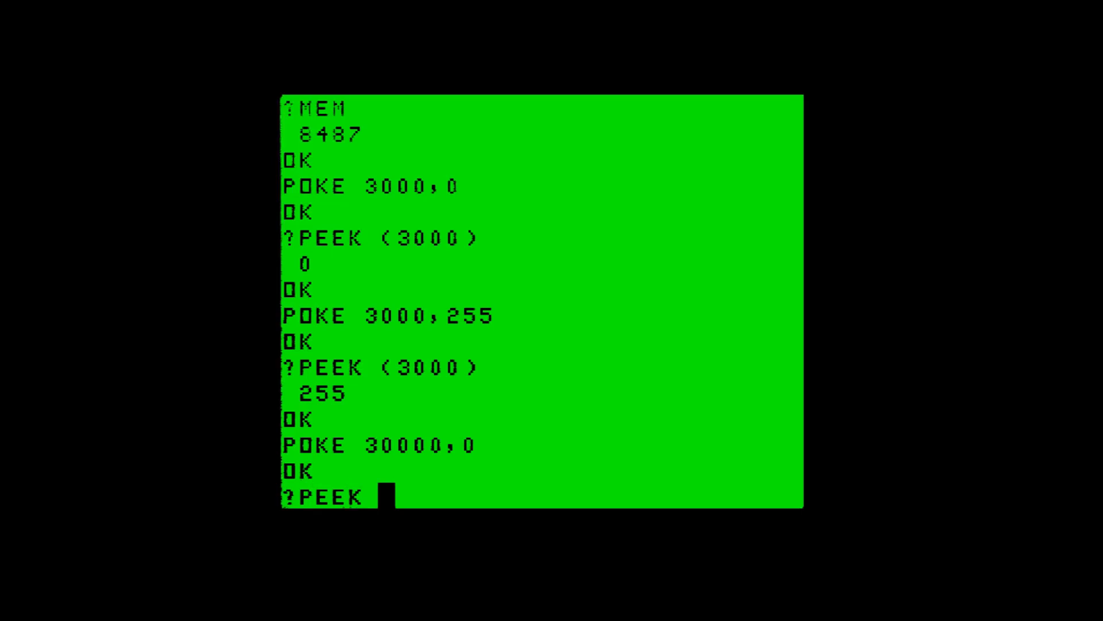
pyautogui.write('(')
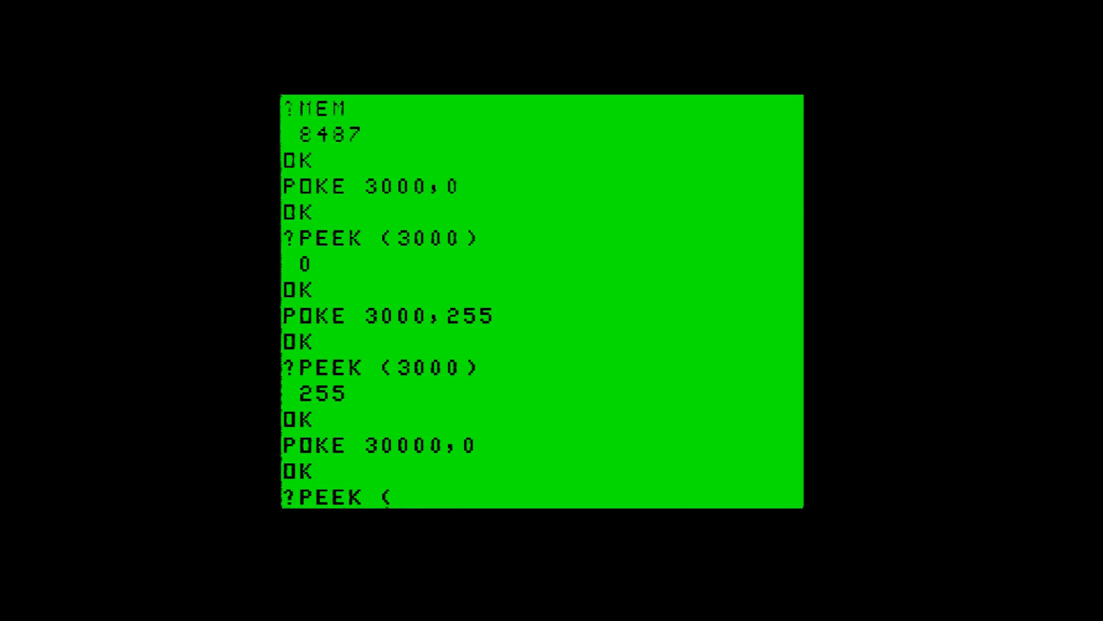
pyautogui.write('30000')
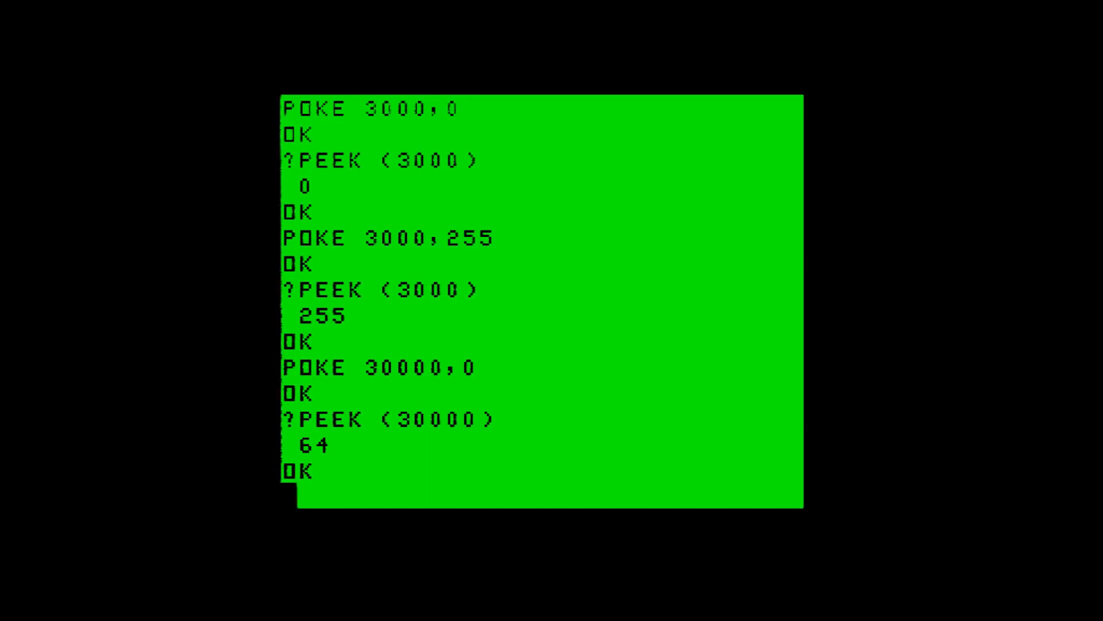
# - POKE 255 into address 30000, confirm it reads back 255, and start another POKE
pyautogui.write('POKE')
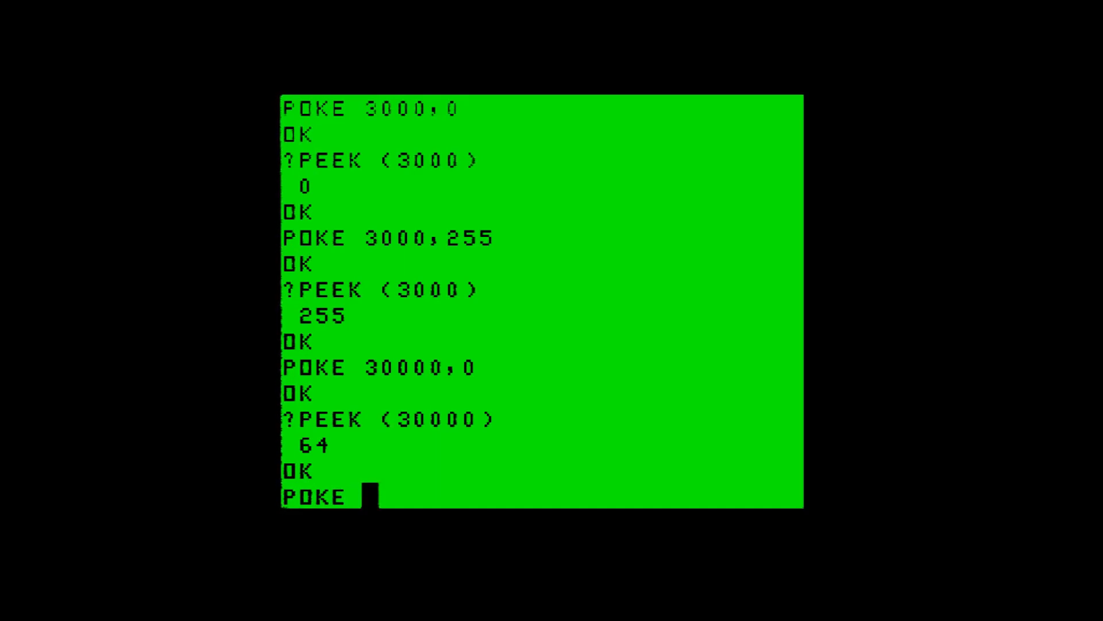
pyautogui.write('30000,')
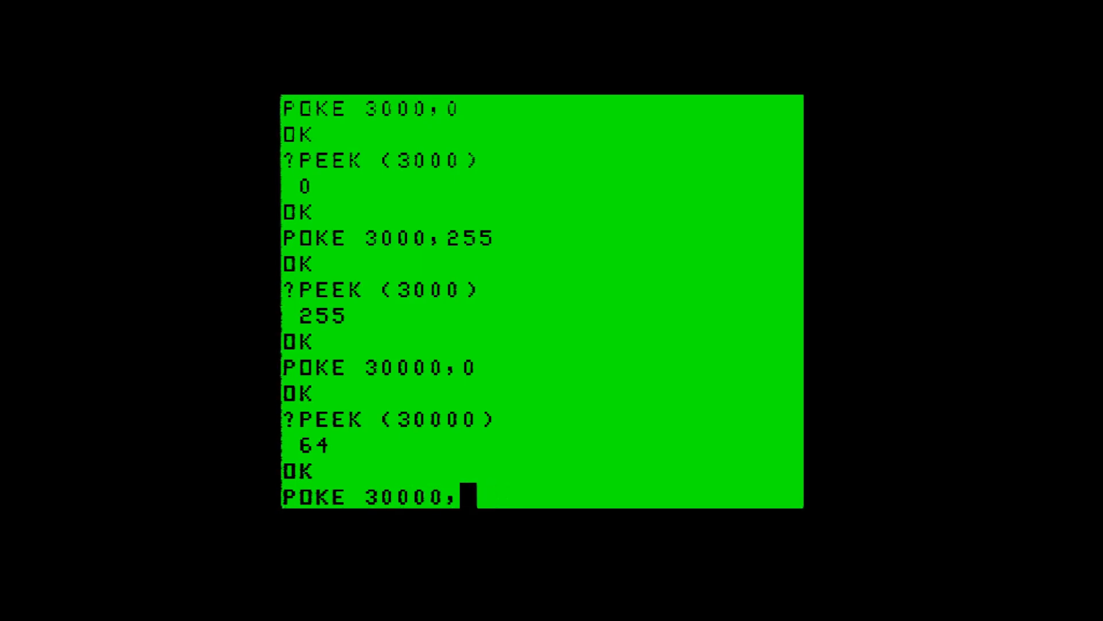
pyautogui.write('255')
pyautogui.write('?P')
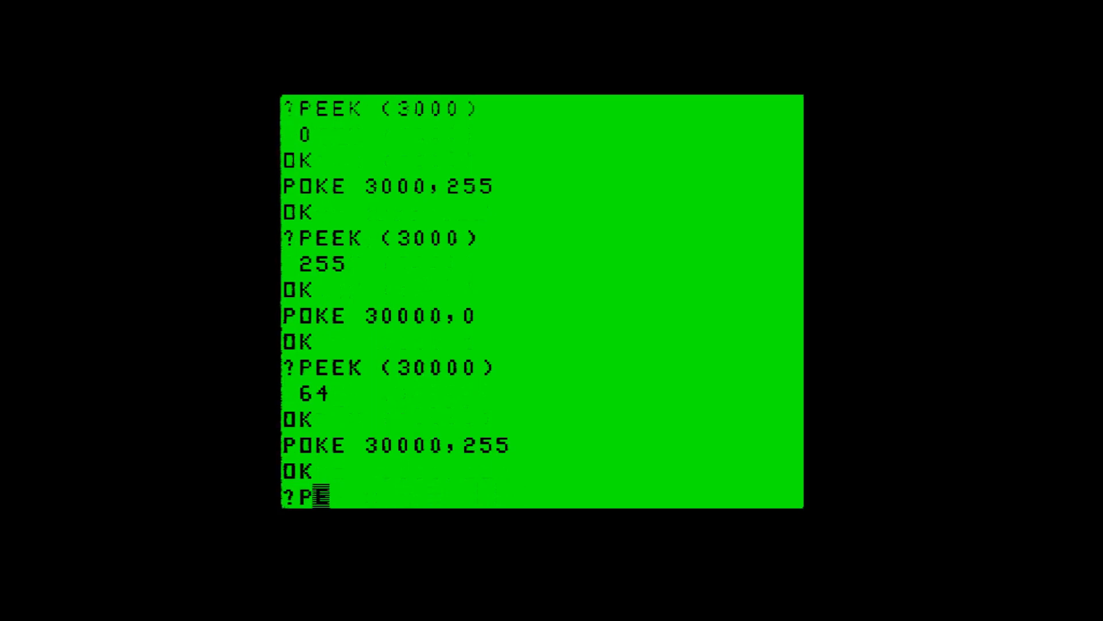
pyautogui.write('EEK')
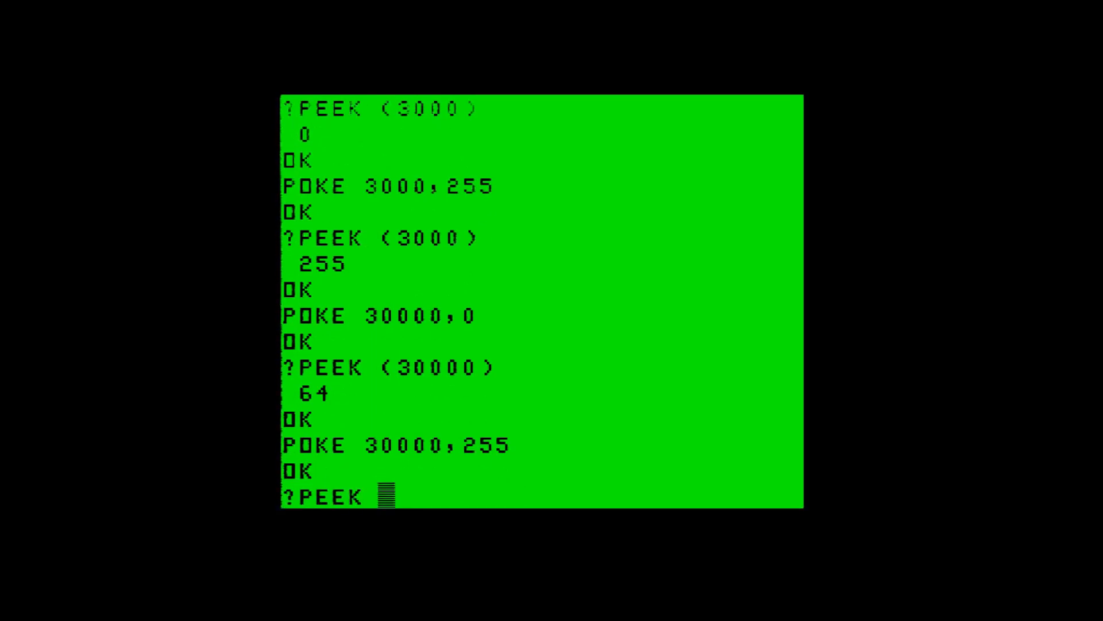
pyautogui.write('(')
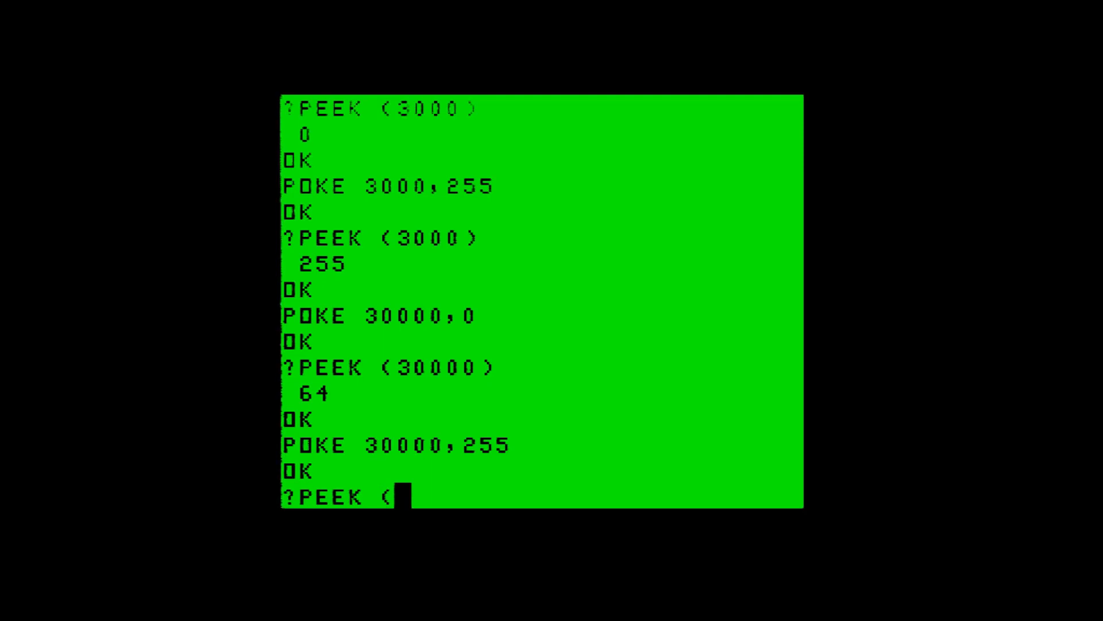
pyautogui.write('30000')
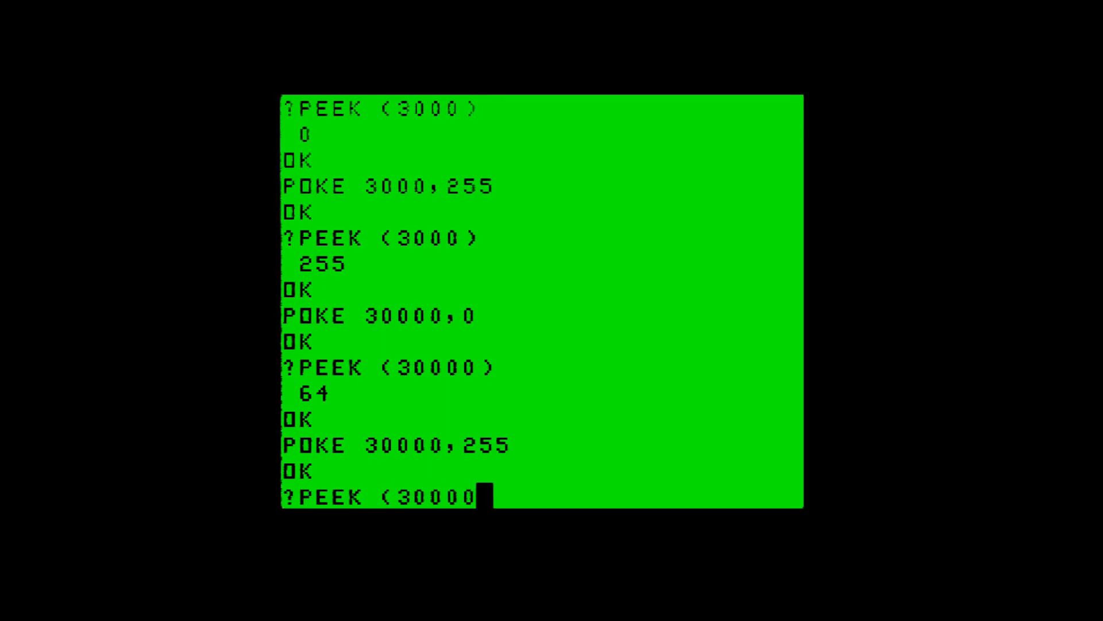
pyautogui.write(')')
pyautogui.write('P')
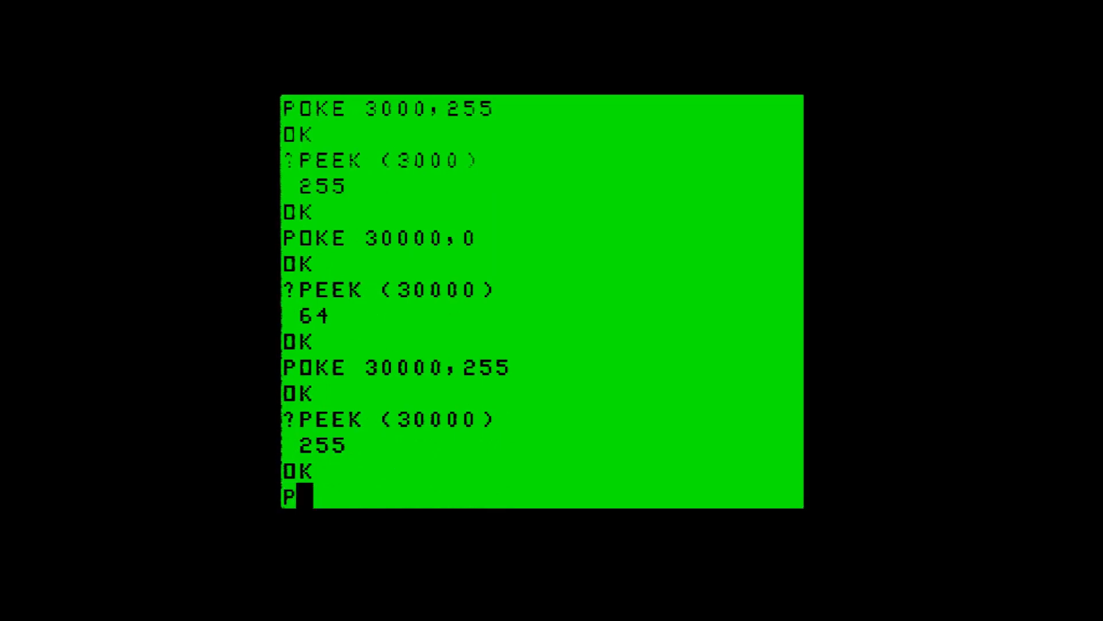
pyautogui.write('O')
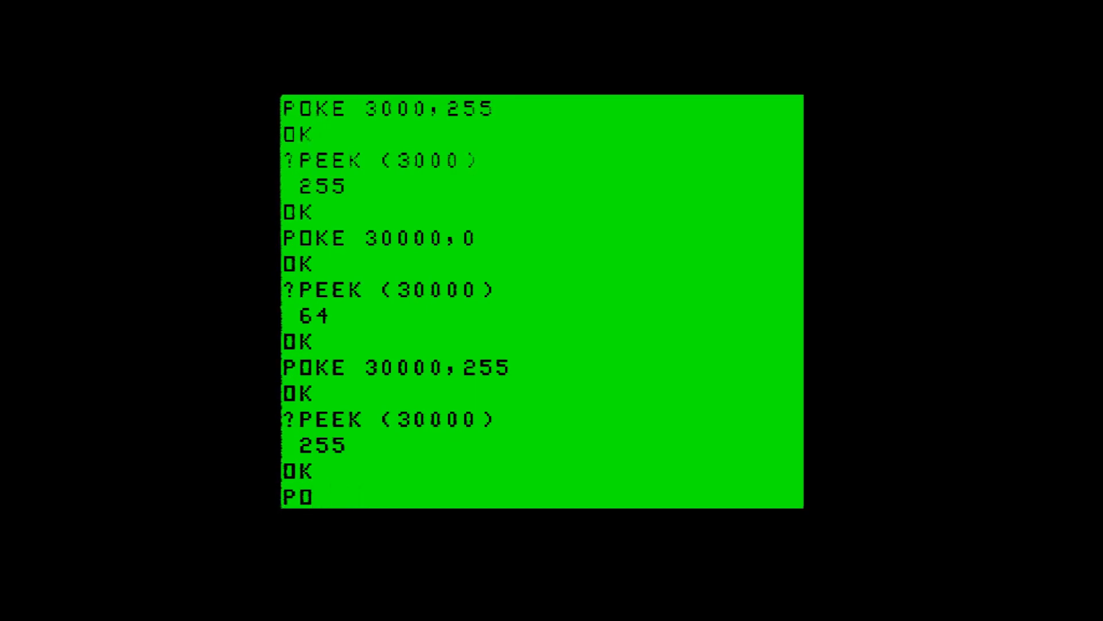
pyautogui.write('KE')
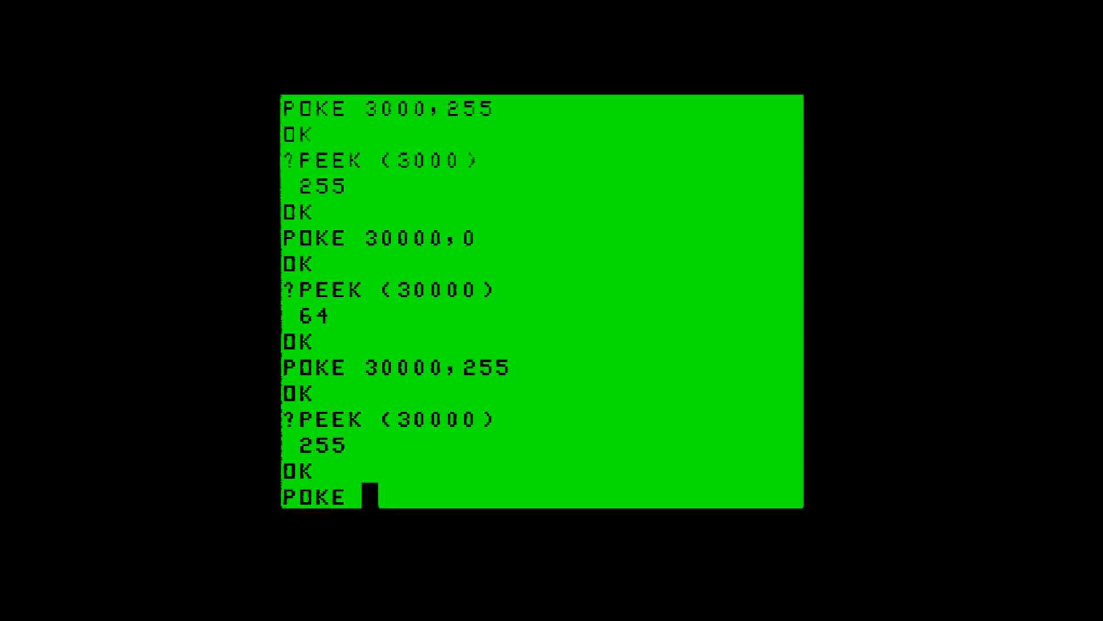
# - POKE the value 4 into address 30000
pyautogui.write('(3')
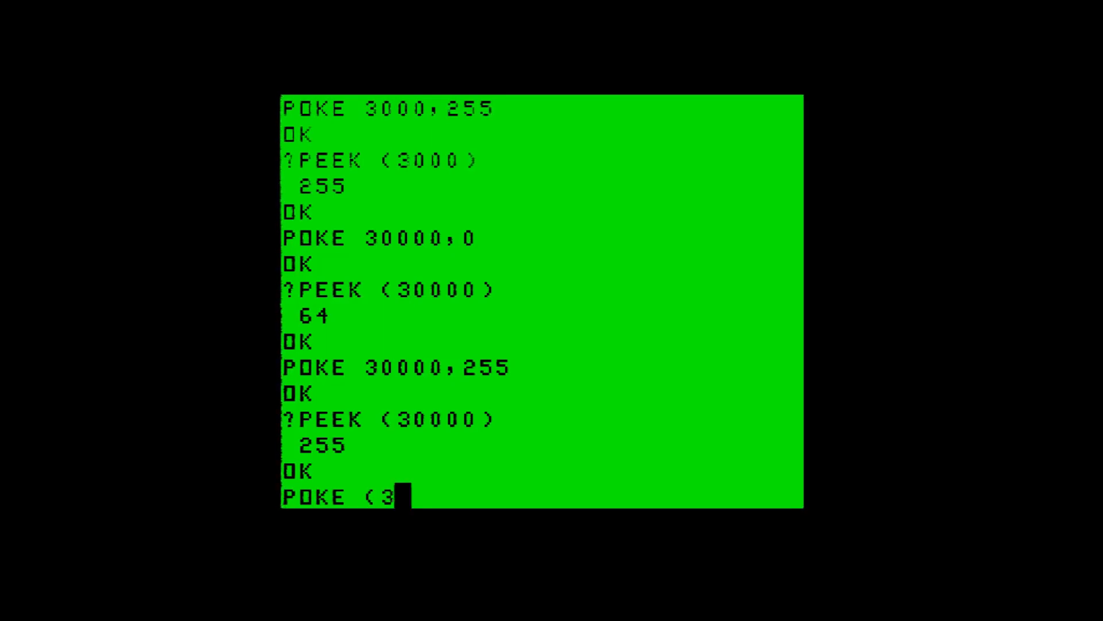
pyautogui.write('0000')
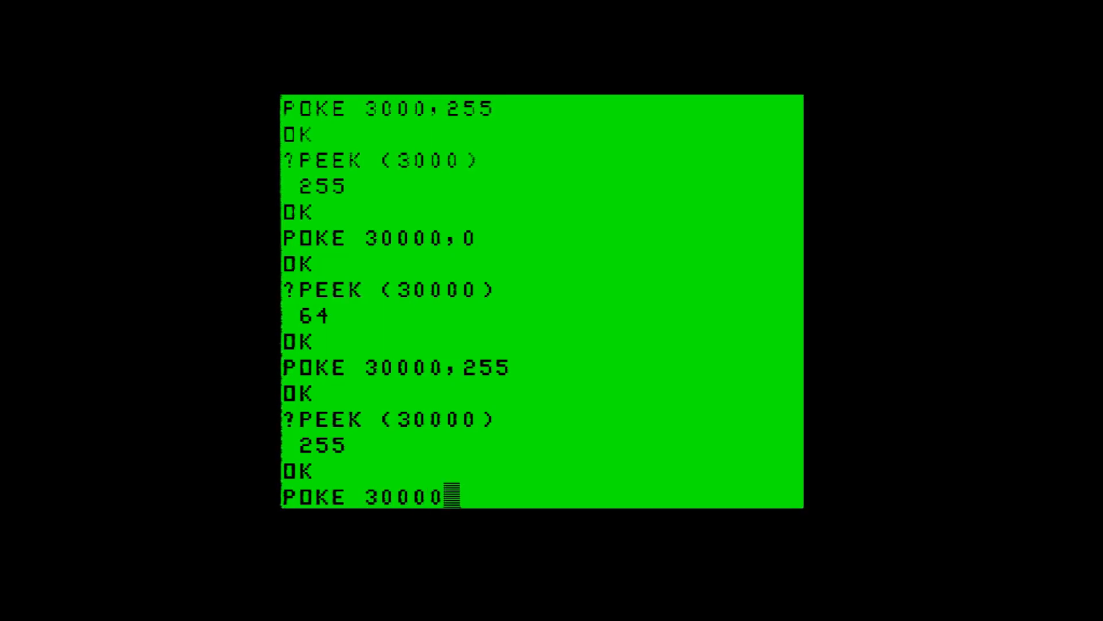
pyautogui.write(',')
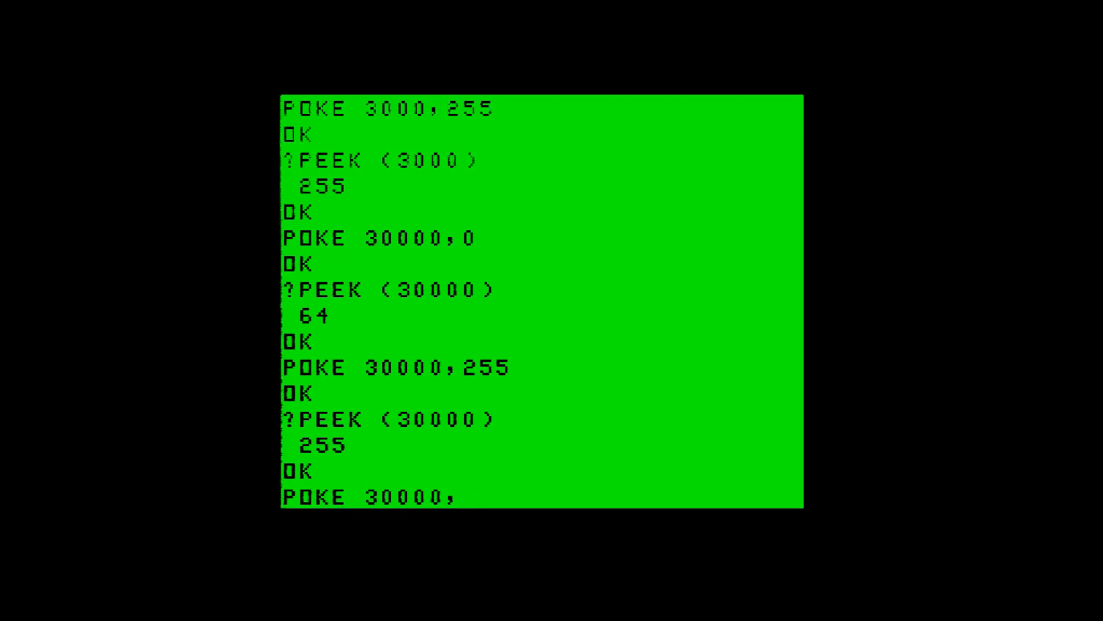
pyautogui.press('Return')
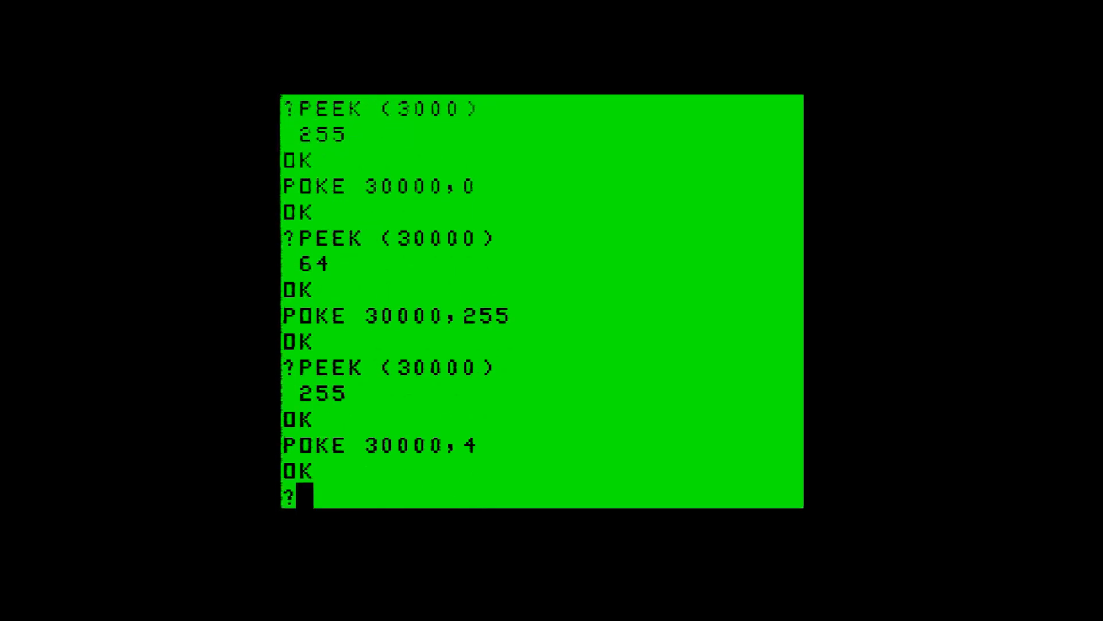
# - Begin reading address 30000 back with ?PEEK(30000)
pyautogui.write('PEEK')
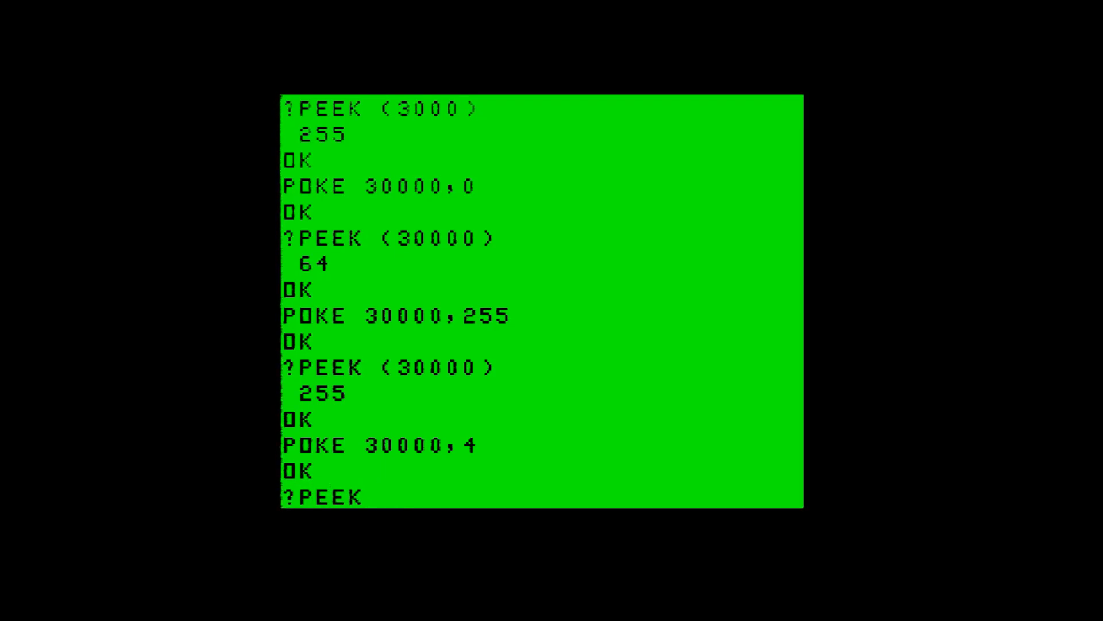
pyautogui.write('(0')
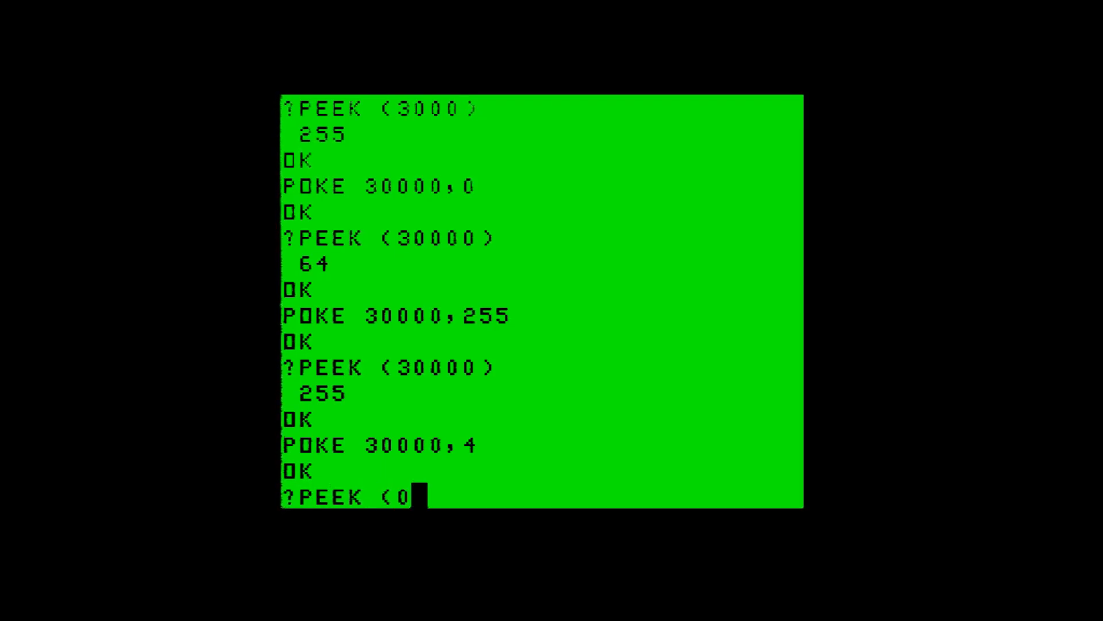
pyautogui.write('3')
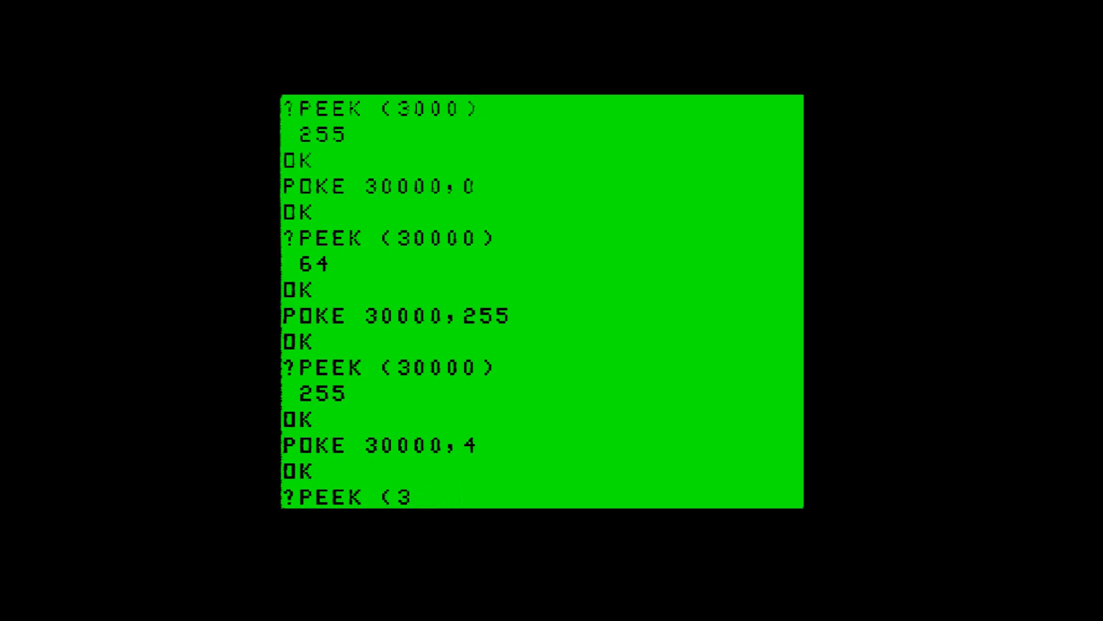
pyautogui.write('0000)')
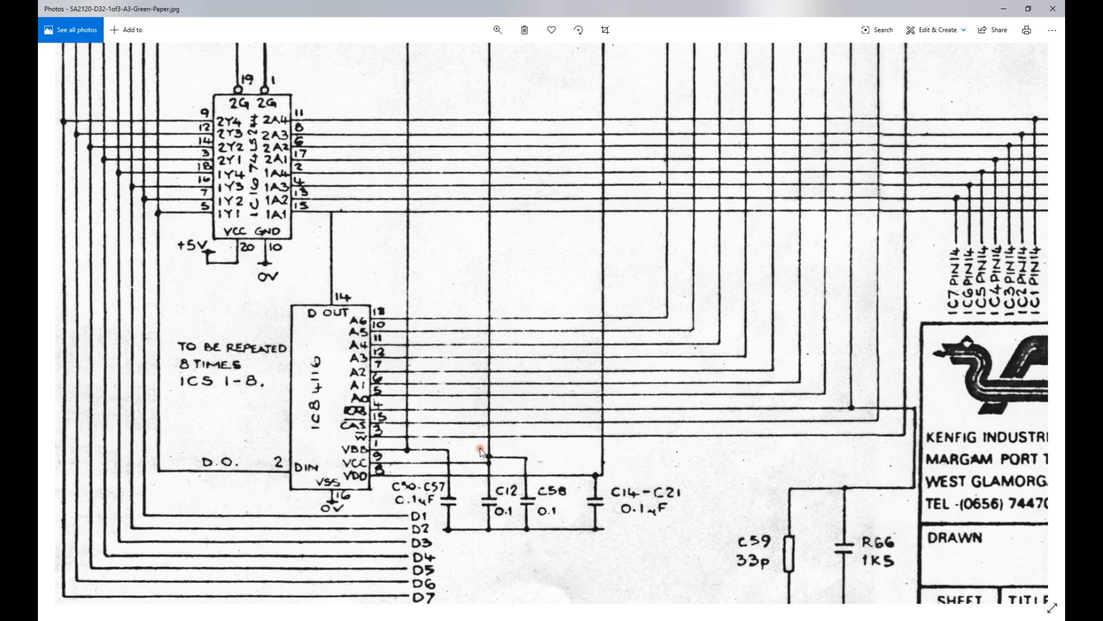
pyautogui.moveTo(292, 538)
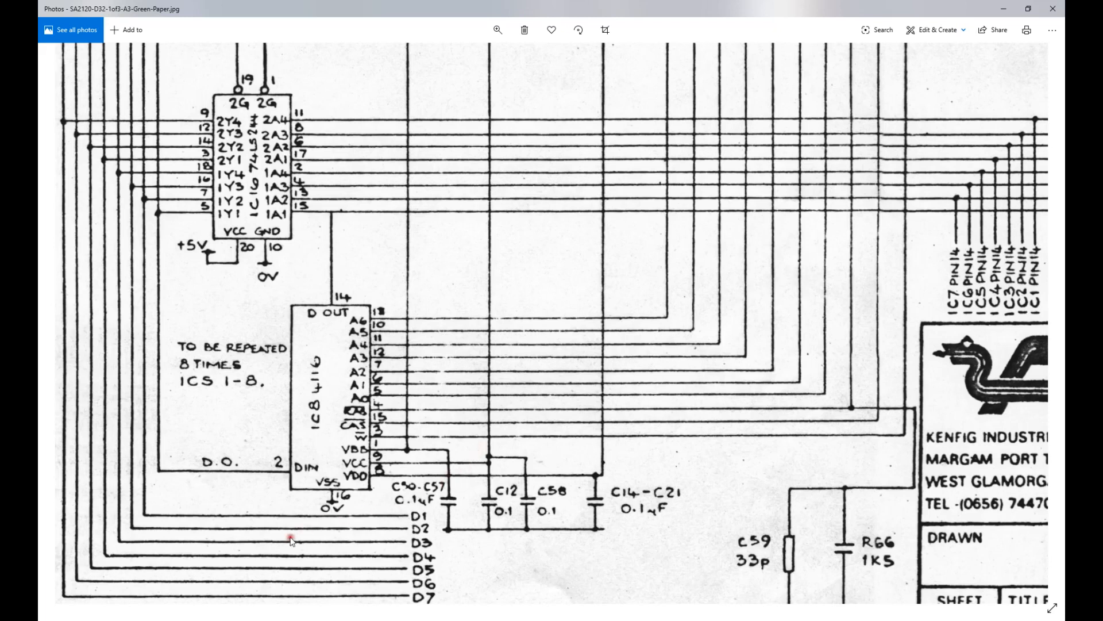
pyautogui.moveTo(139, 318)
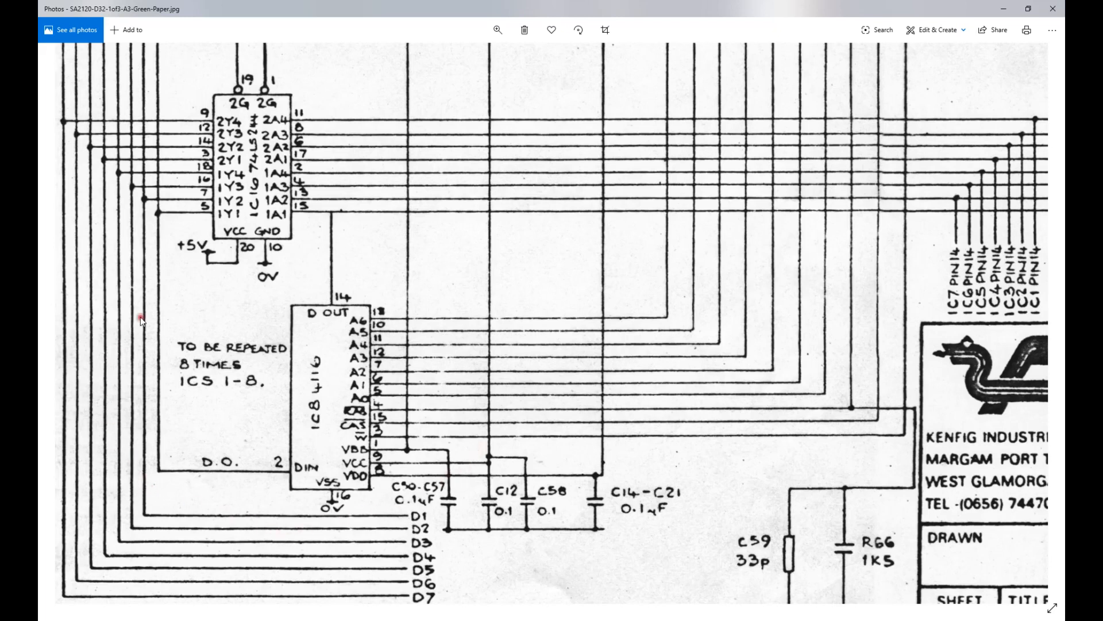
pyautogui.moveTo(325, 523)
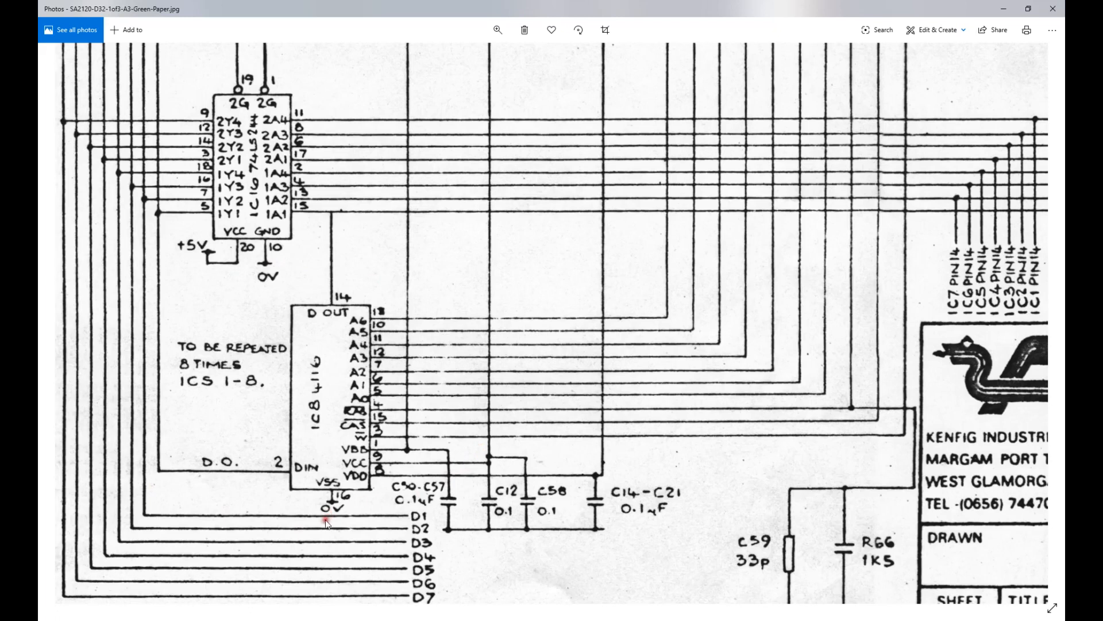
pyautogui.moveTo(250, 396)
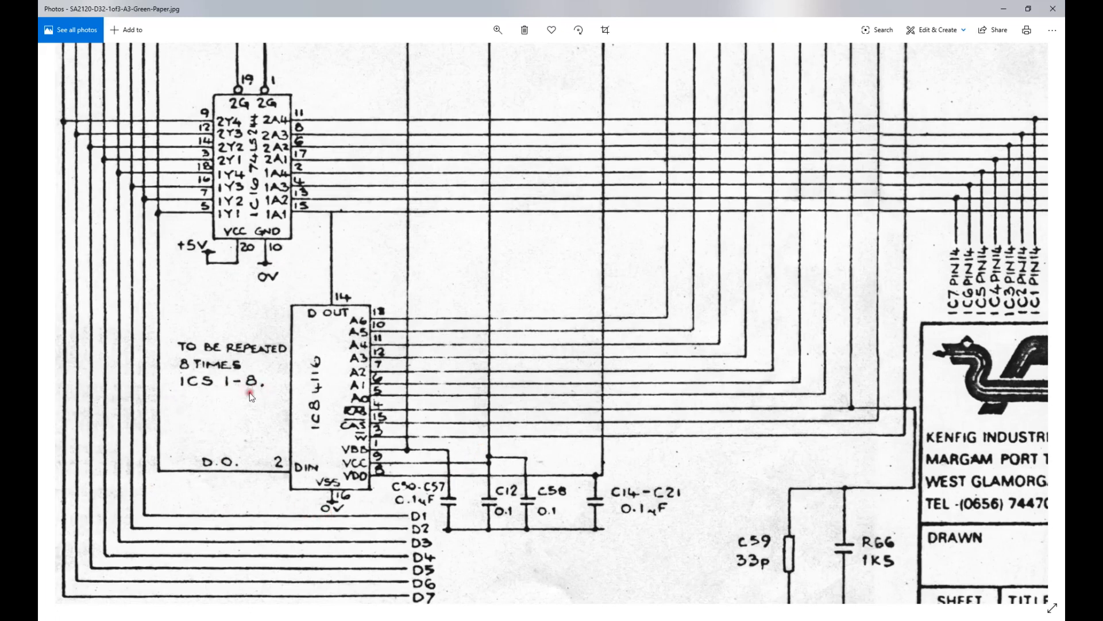
pyautogui.moveTo(315, 461)
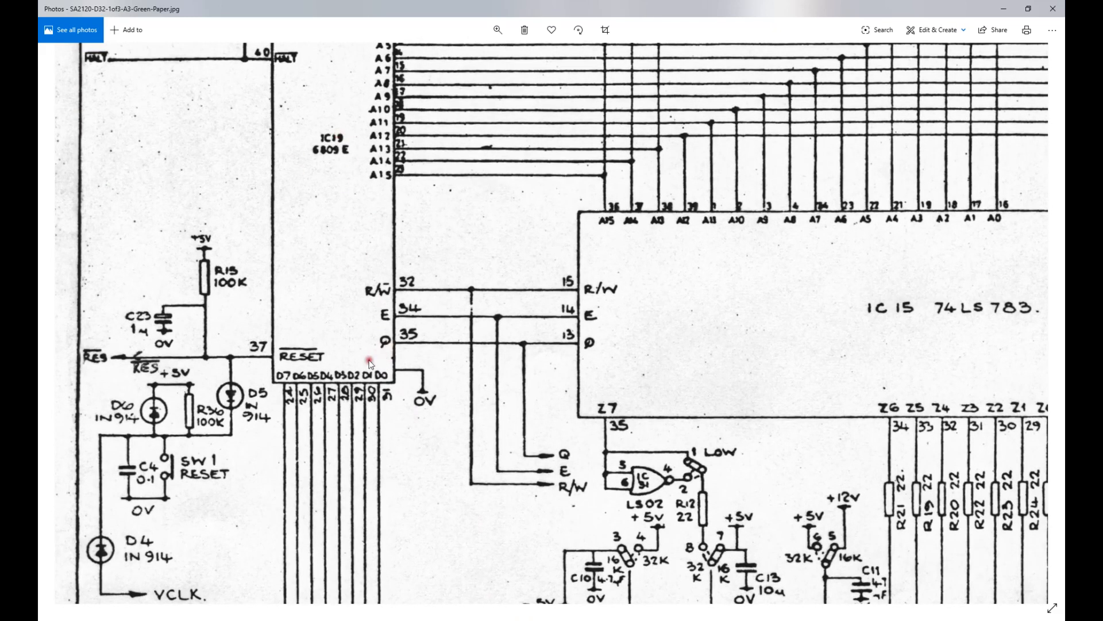
pyautogui.moveTo(390, 394)
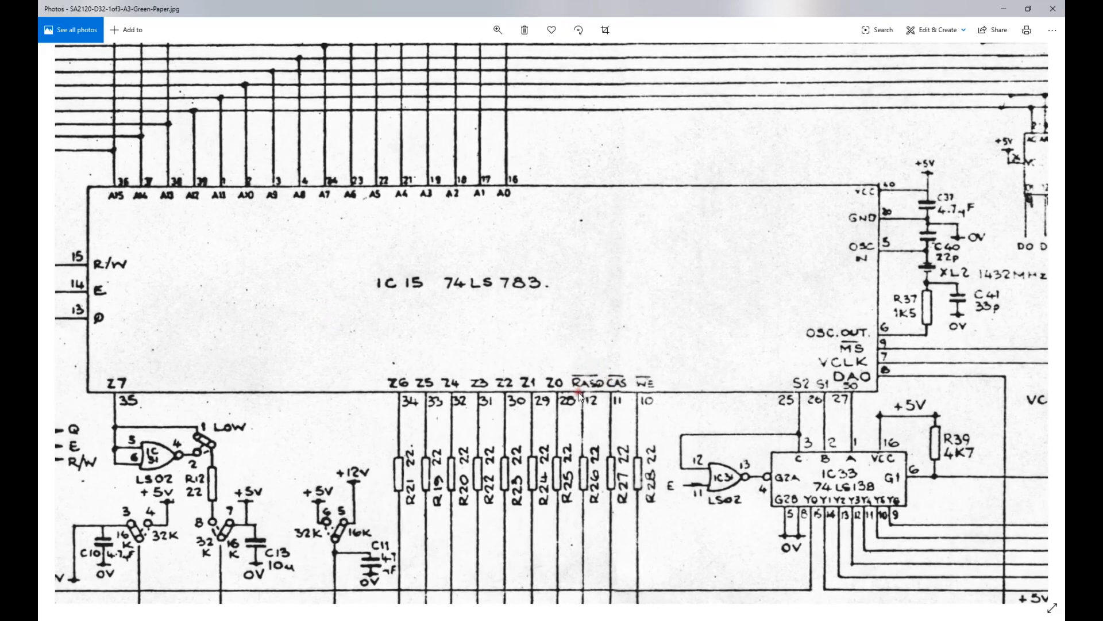
pyautogui.moveTo(604, 386)
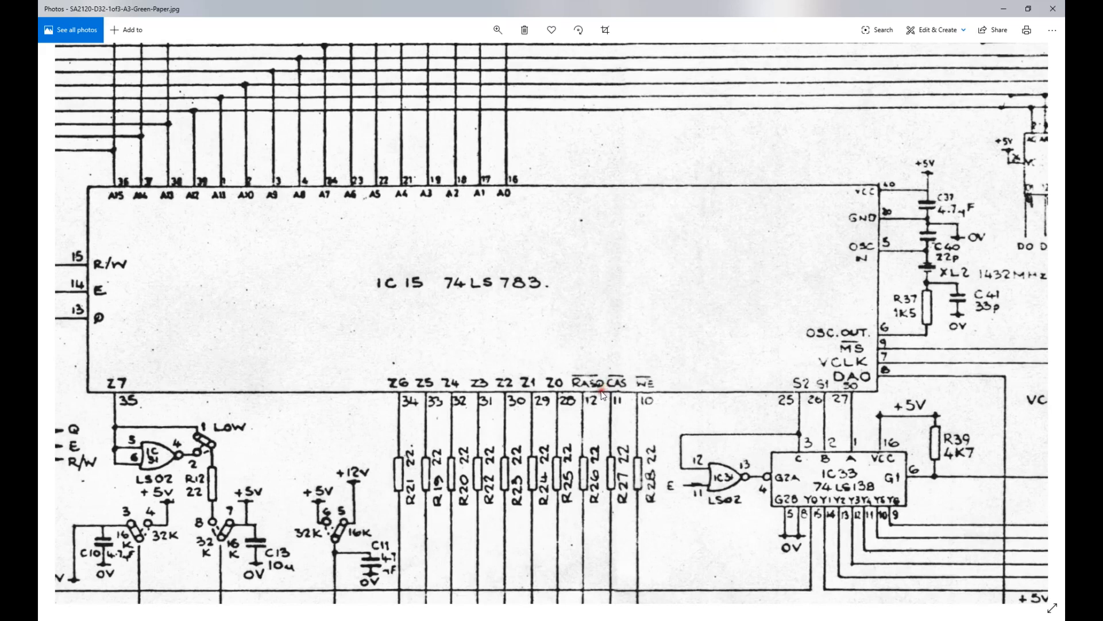
pyautogui.moveTo(677, 384)
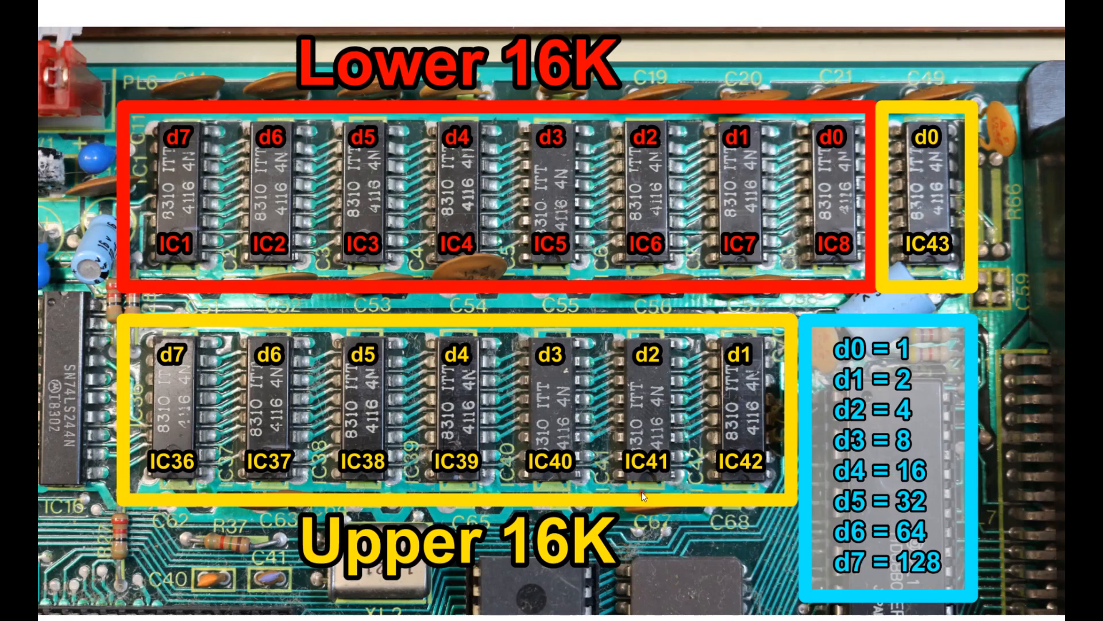
pyautogui.moveTo(633, 545)
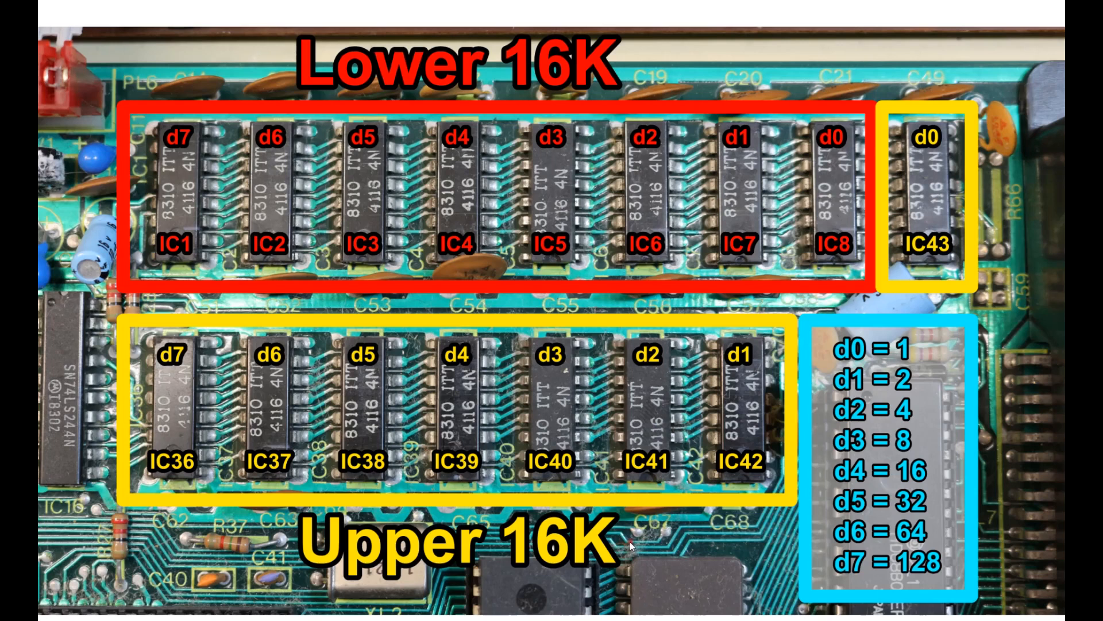
pyautogui.moveTo(630, 556)
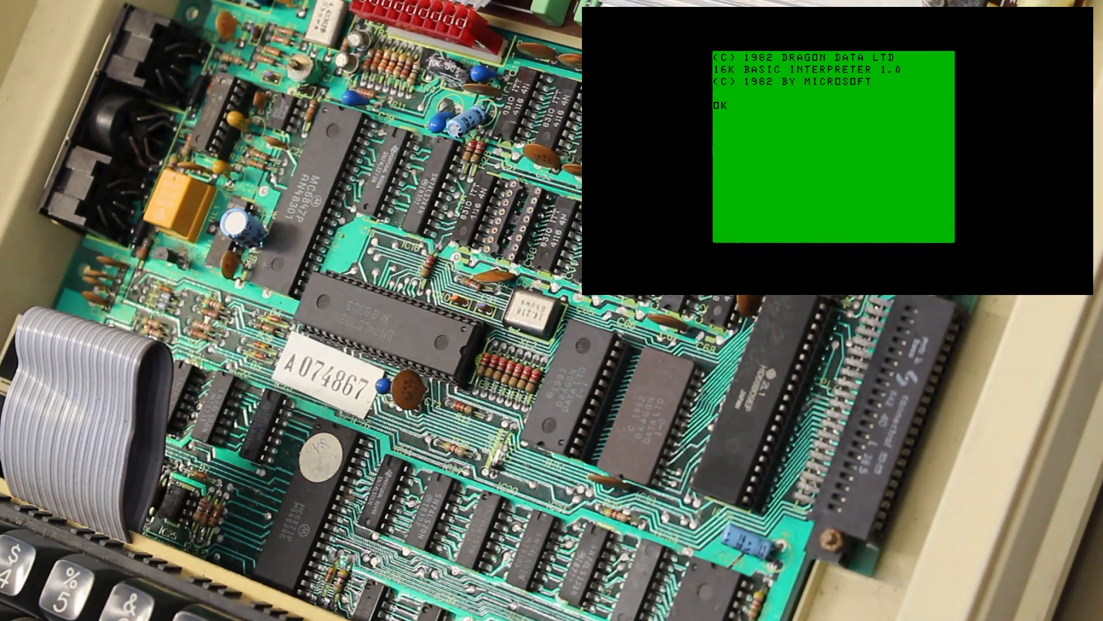
# - Query free memory with ?MEM at the startup prompt, now reporting 24871 bytes
pyautogui.write('?MEM')
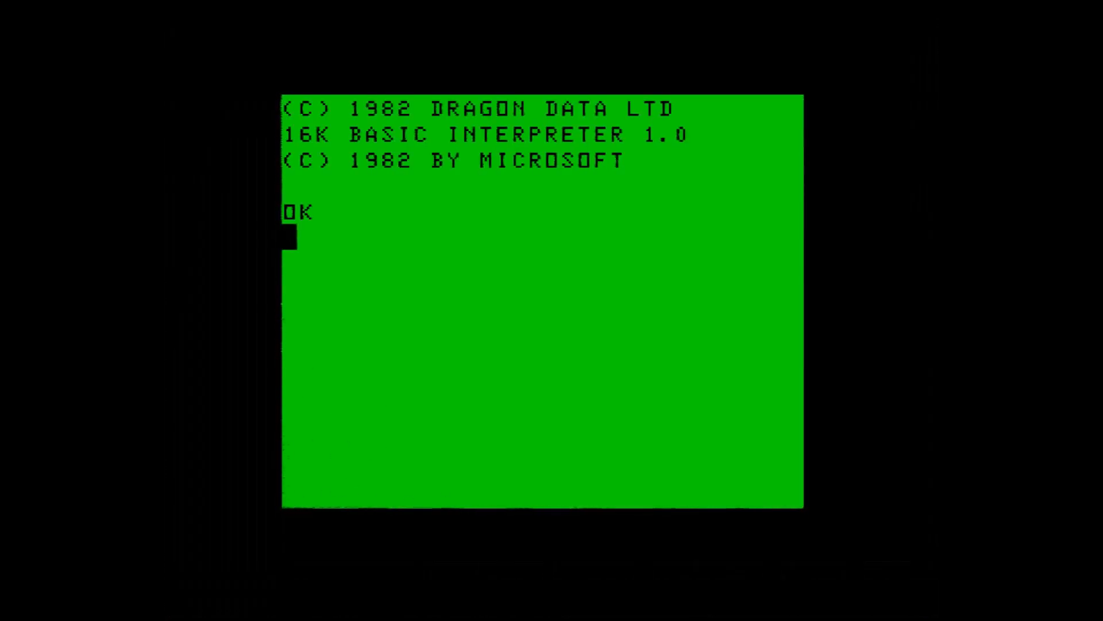
pyautogui.write('?MEM')
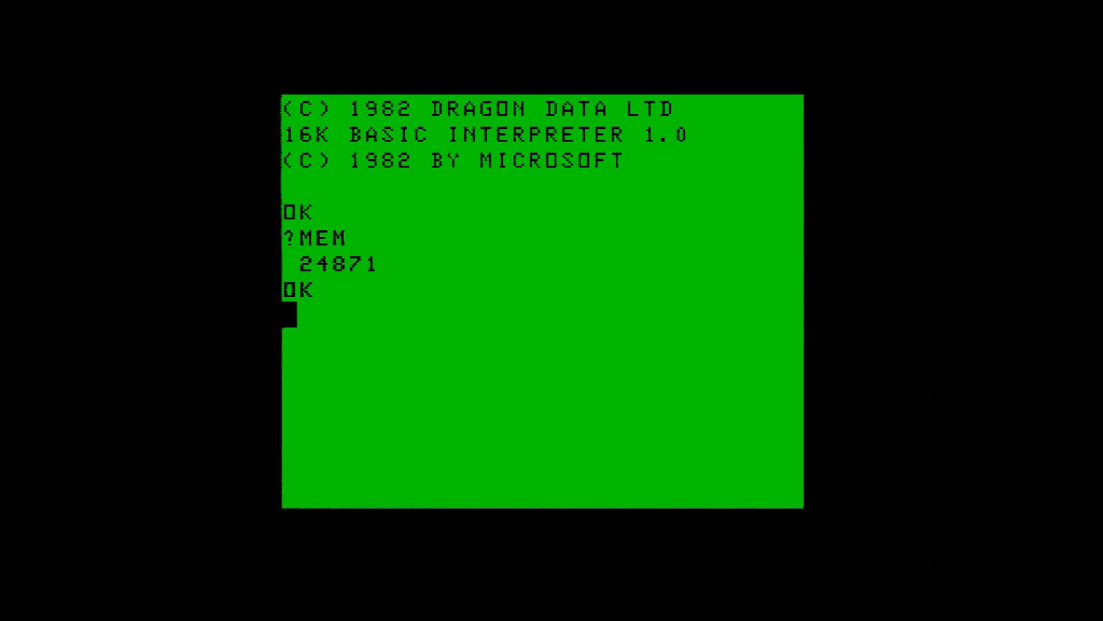